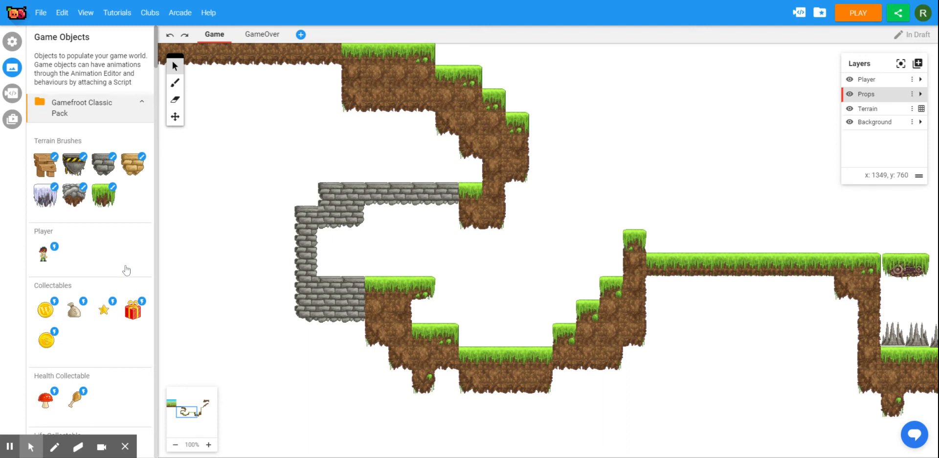
mouse_move(139, 283)
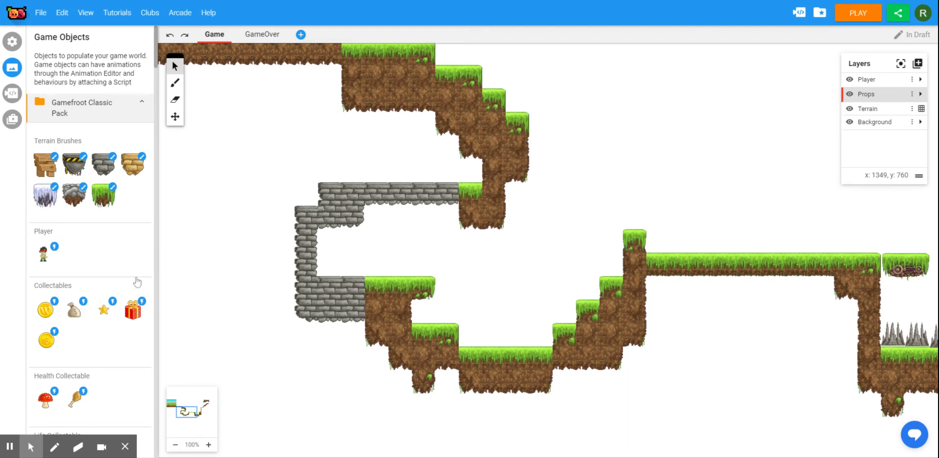
Place a lever switch inside the stone alcove on the left side.
scroll(down, 3)
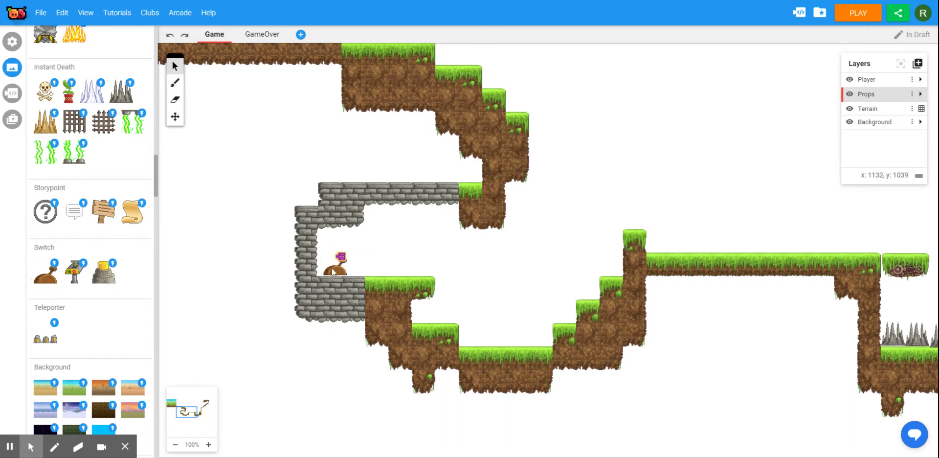
Check the new switch's behaviour (Switch 3) and pan to the moving tile and cross.
click(338, 264)
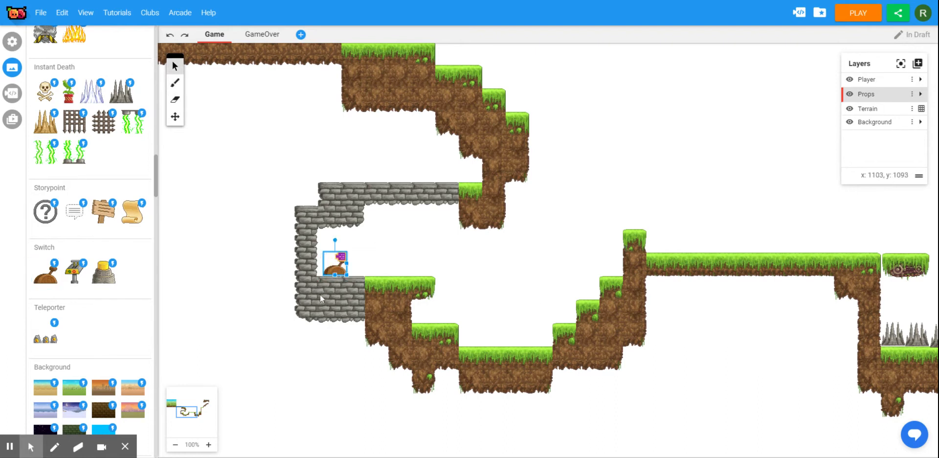
right_click(335, 266)
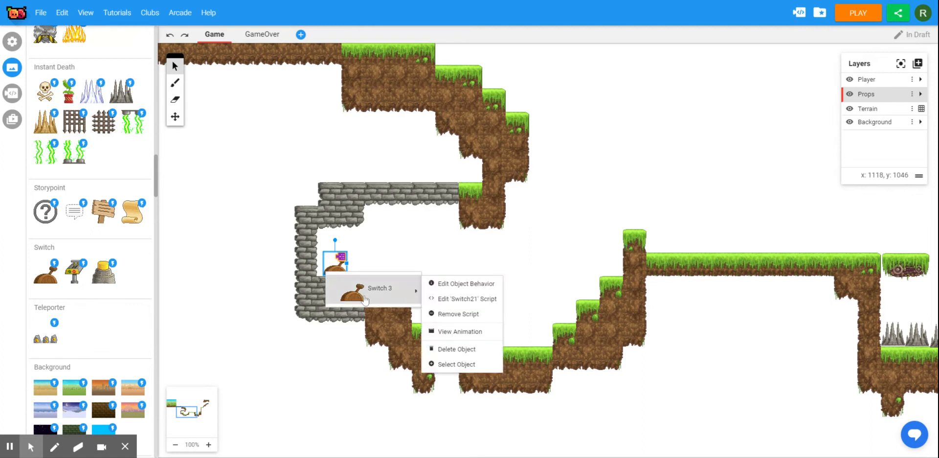
click(466, 284)
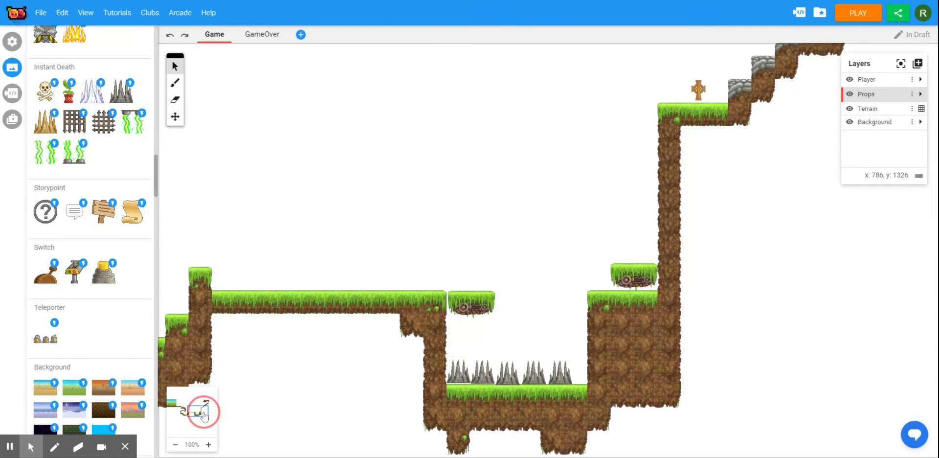
Set the moving tile beside the cliff (moving-tile1) to Active False and close its settings.
click(630, 284)
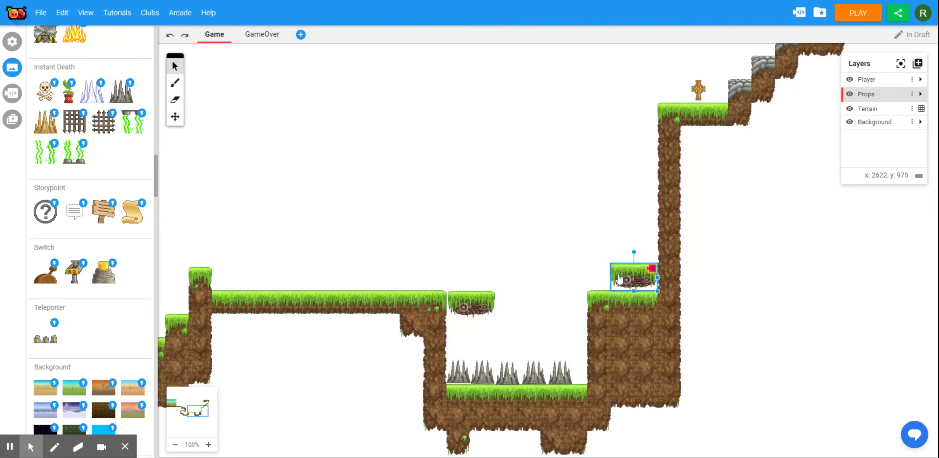
right_click(621, 281)
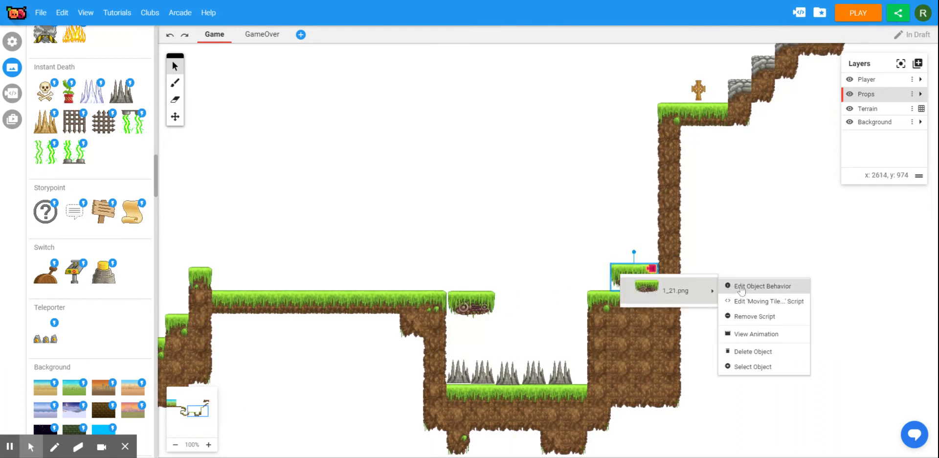
click(762, 287)
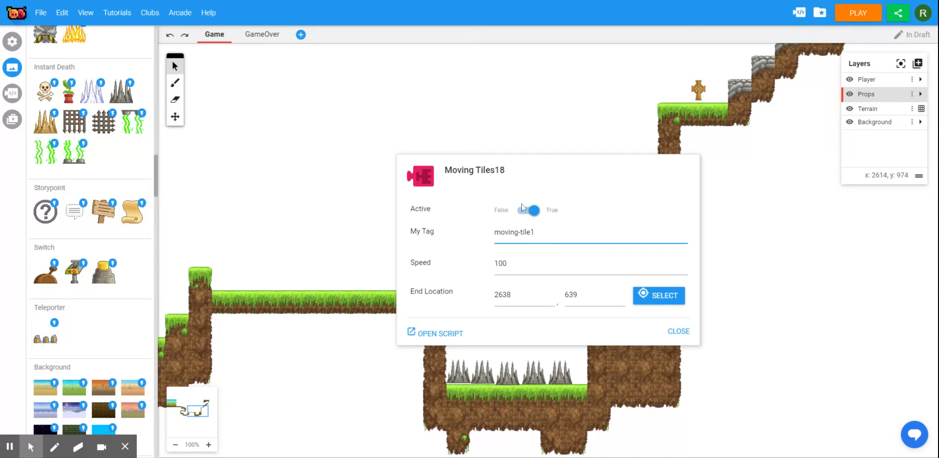
click(528, 210)
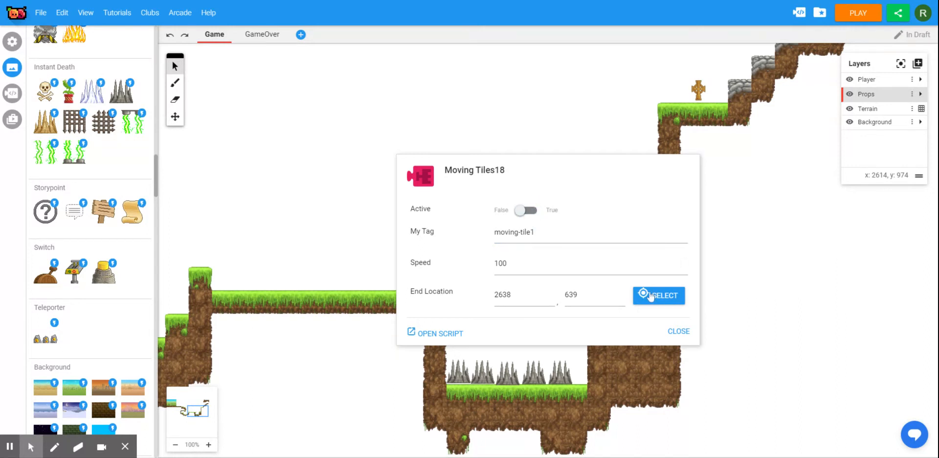
click(658, 296)
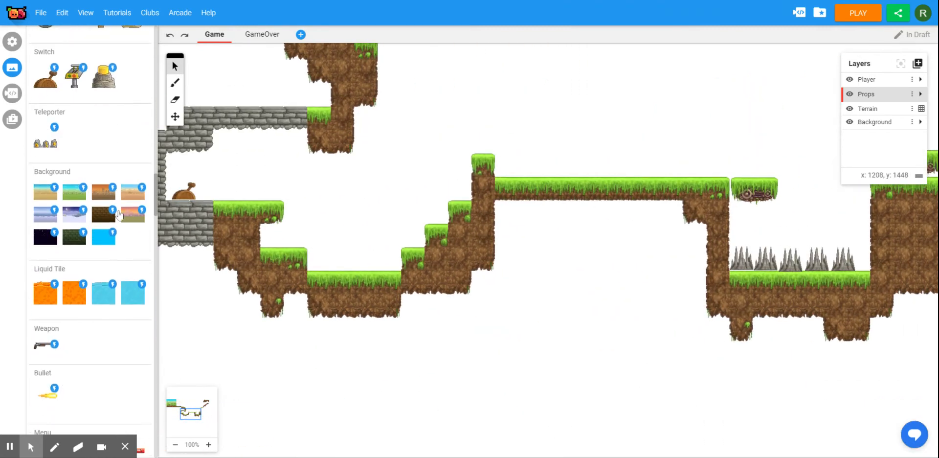
Place a key on the valley floor and edit the door tag it opens.
scroll(down, 3)
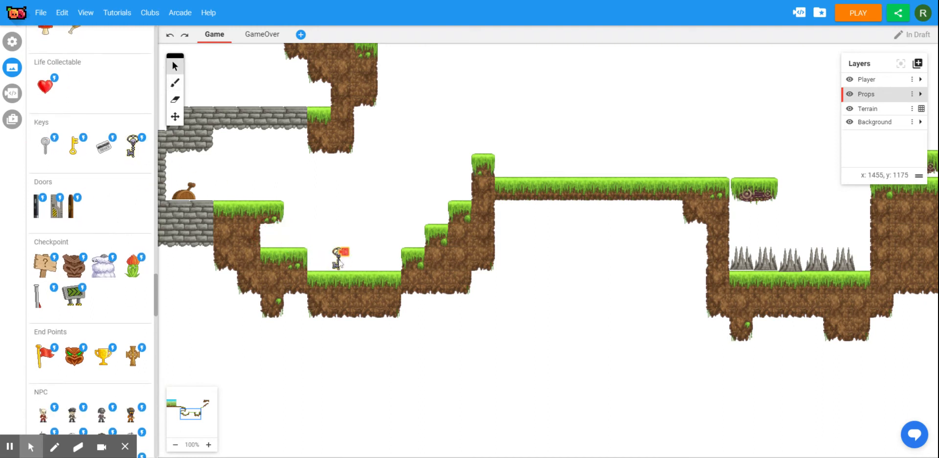
click(346, 256)
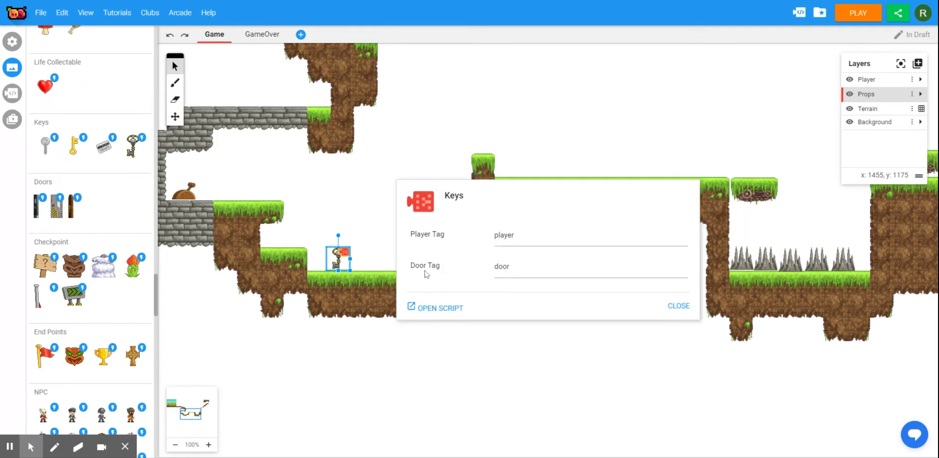
click(550, 264)
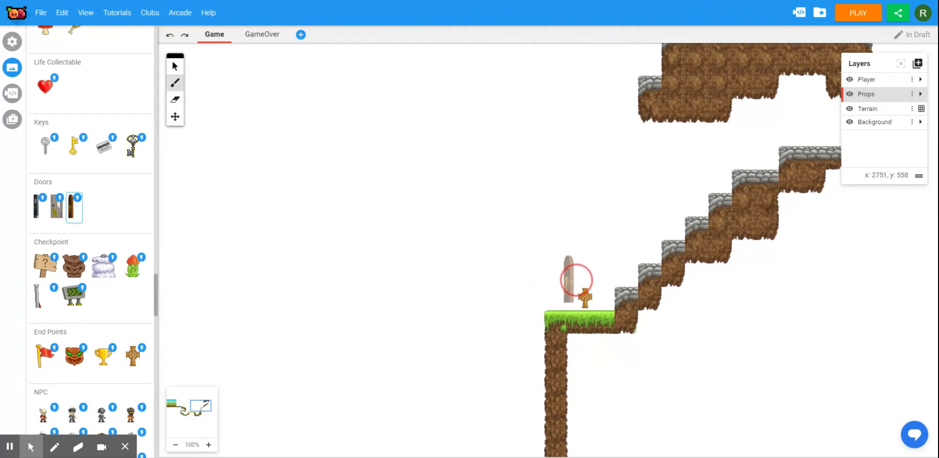
Place a wooden door left of the cross and tag it door1, linked to the player.
drag(577, 281, 560, 290)
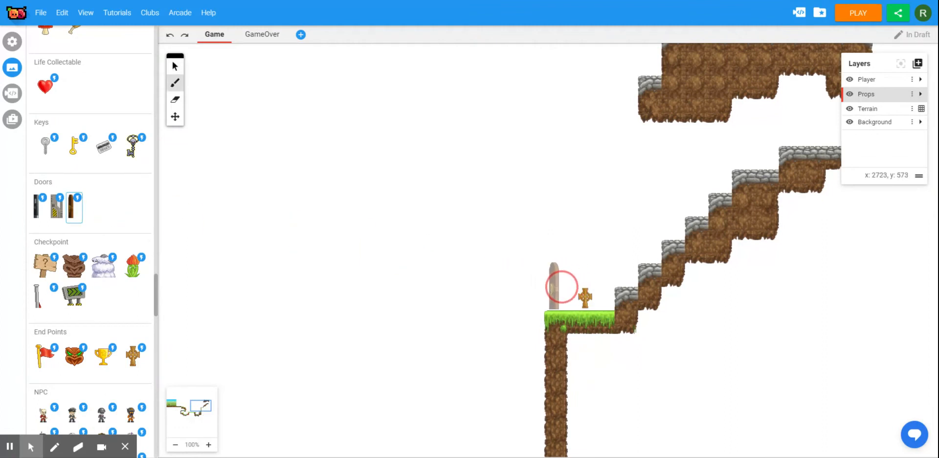
click(555, 292)
text(door1)
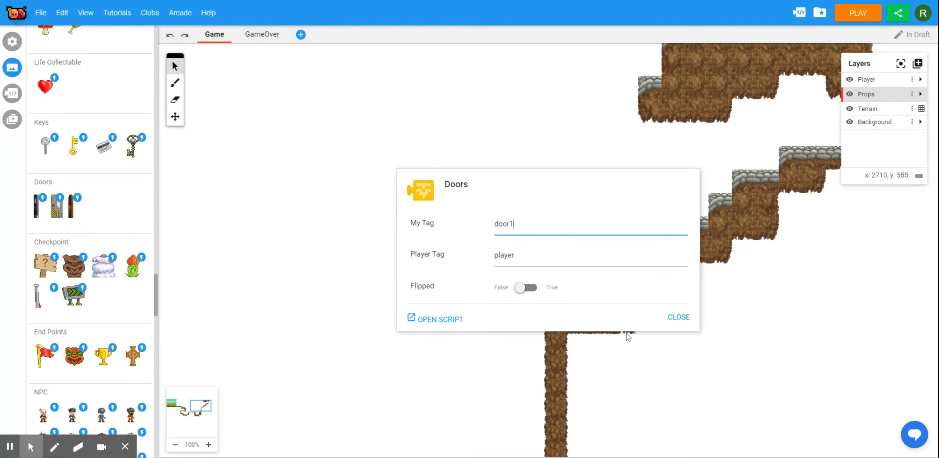
click(679, 317)
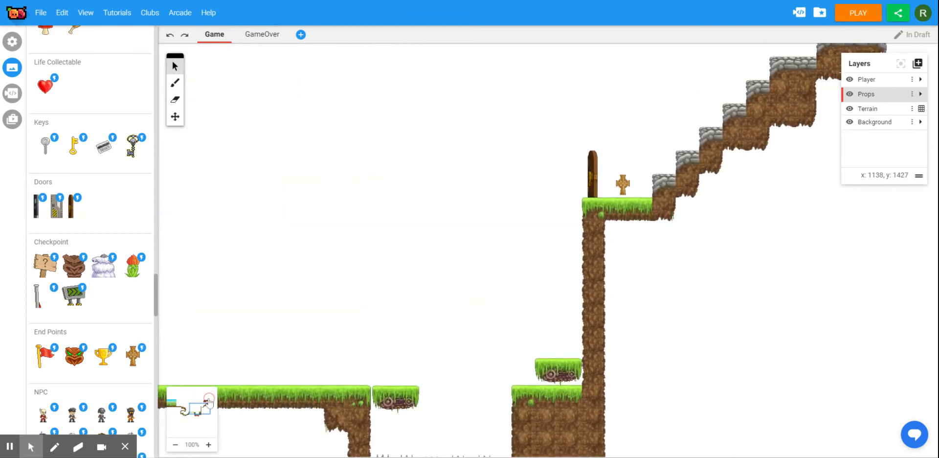
right_click(595, 176)
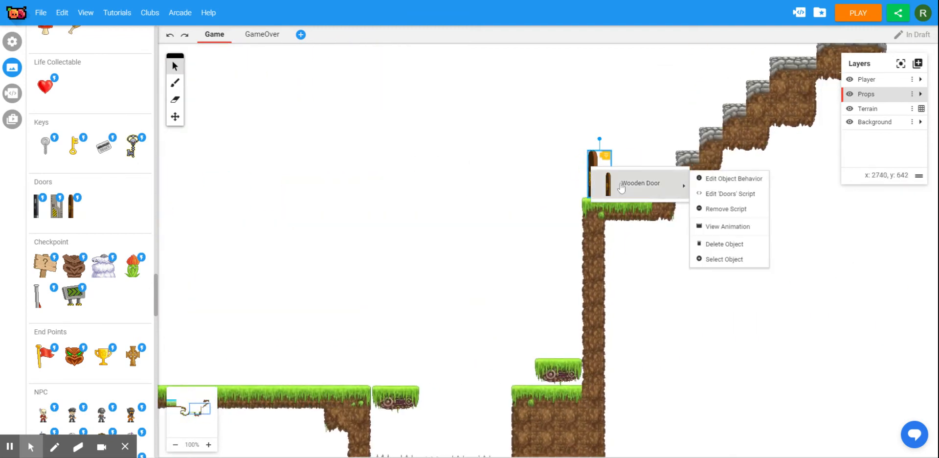
click(677, 316)
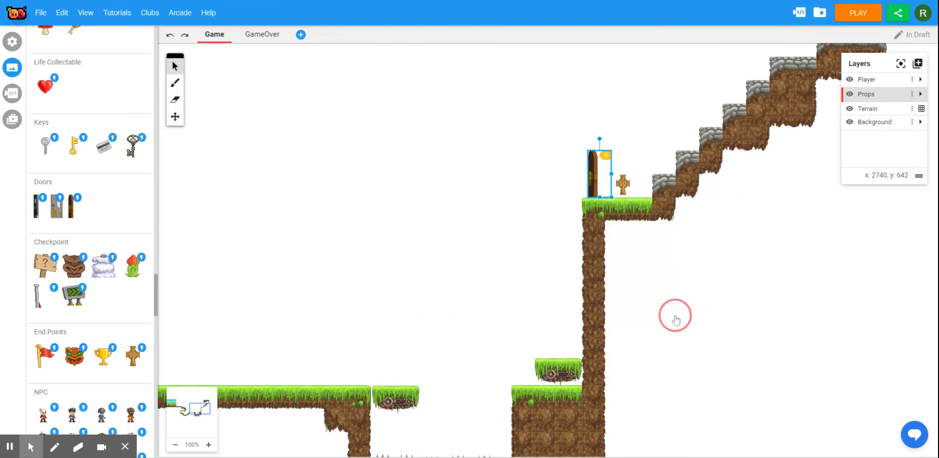